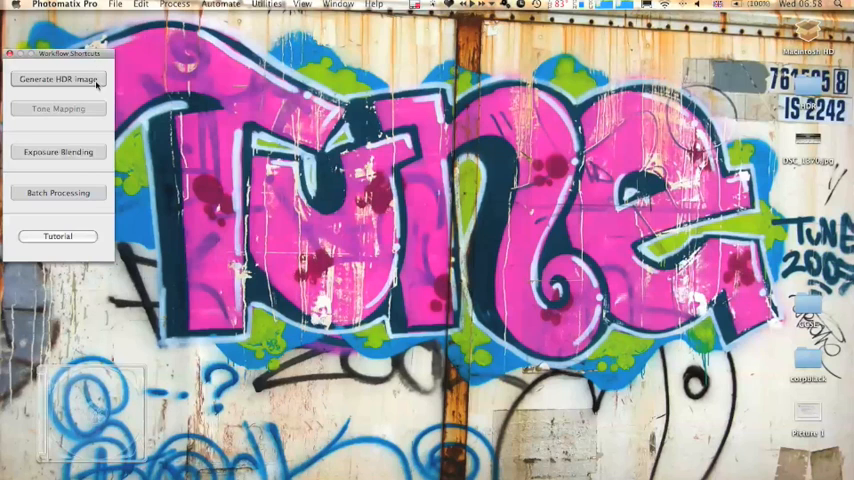
mouse_move(58, 80)
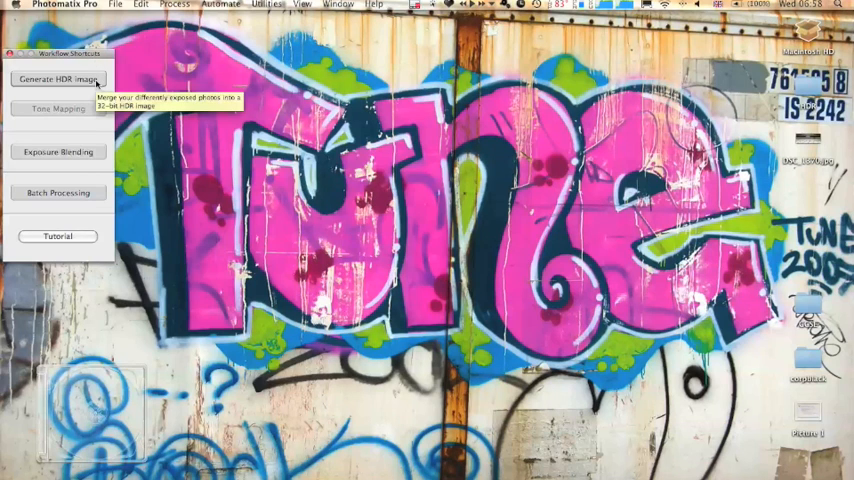
- Start a new HDR image and choose the three bracketed NEF cave exposures from the HDR folder
left_click(58, 80)
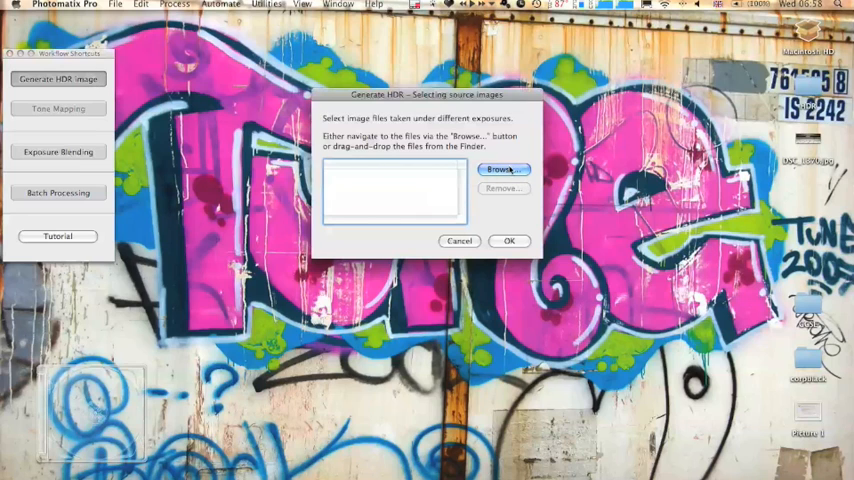
left_click(500, 168)
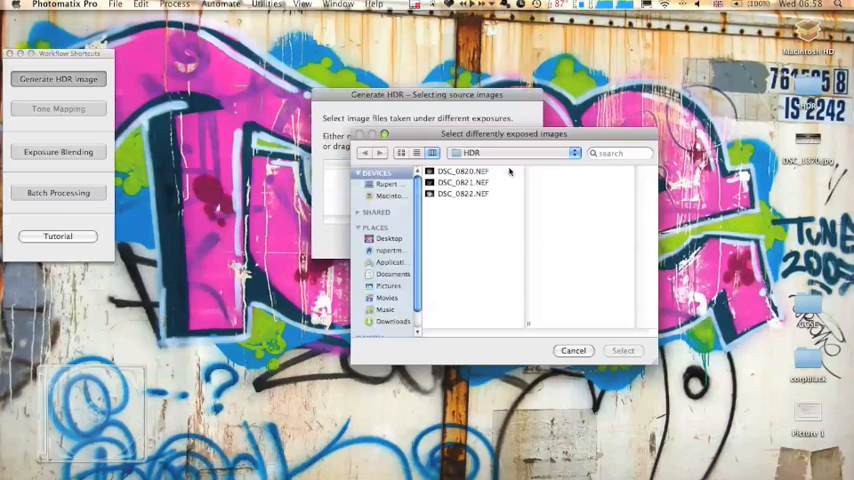
left_click(464, 172)
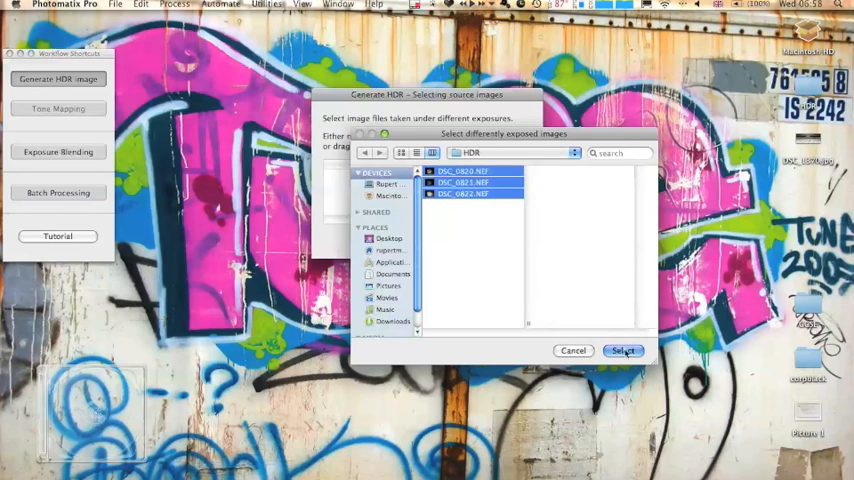
- Add the exposures as sources, align them by matching features and begin the merge
left_click(622, 350)
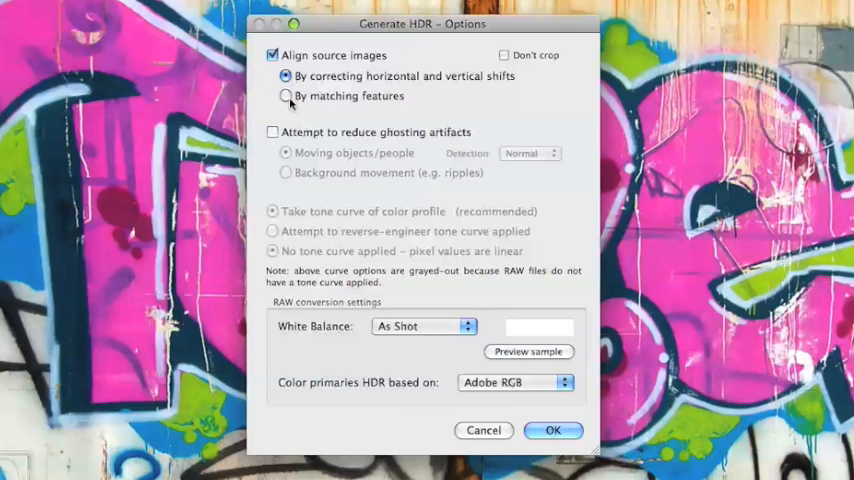
left_click(286, 96)
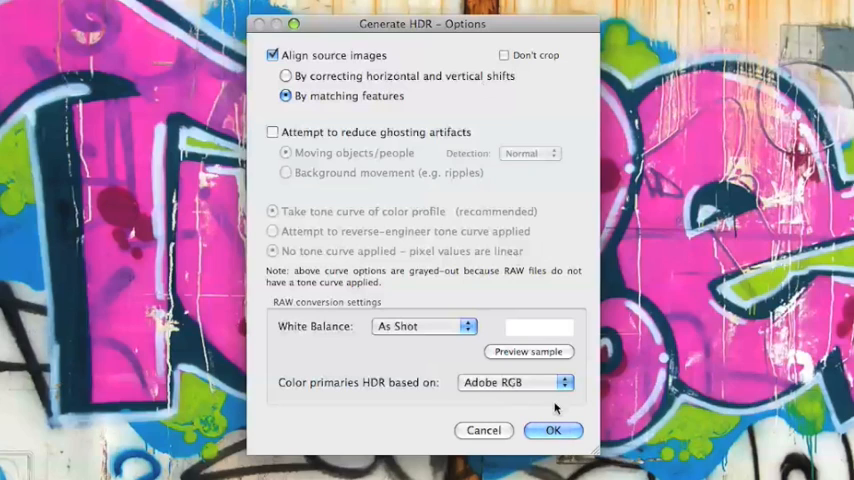
left_click(552, 430)
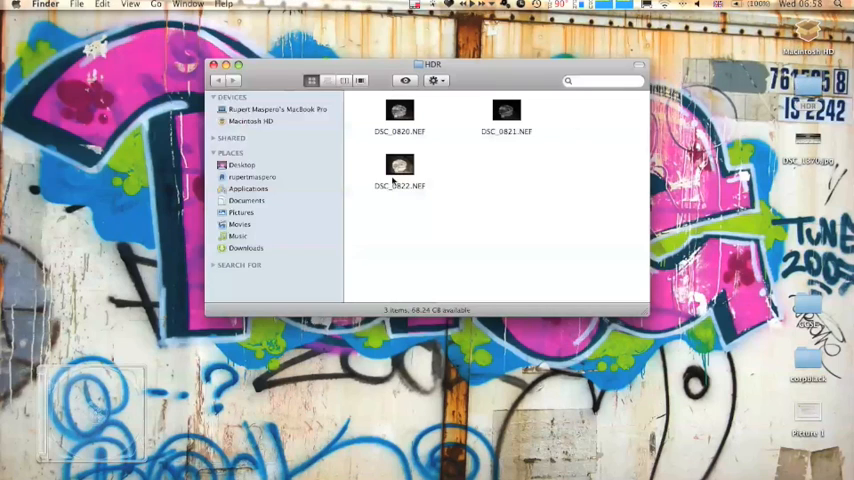
- Show the HDR folder with the three NEF files in Finder
left_click(400, 168)
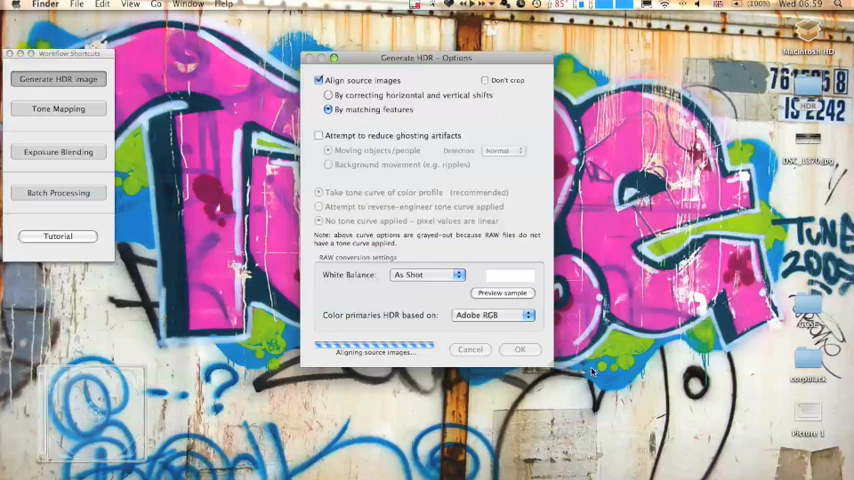
- Bring the Photomatix merge progress back into view and let alignment finish
left_click(520, 348)
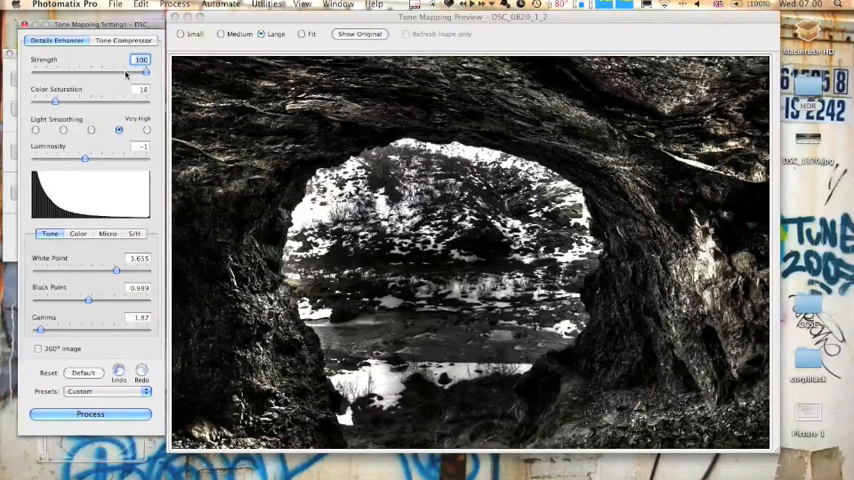
mouse_move(116, 150)
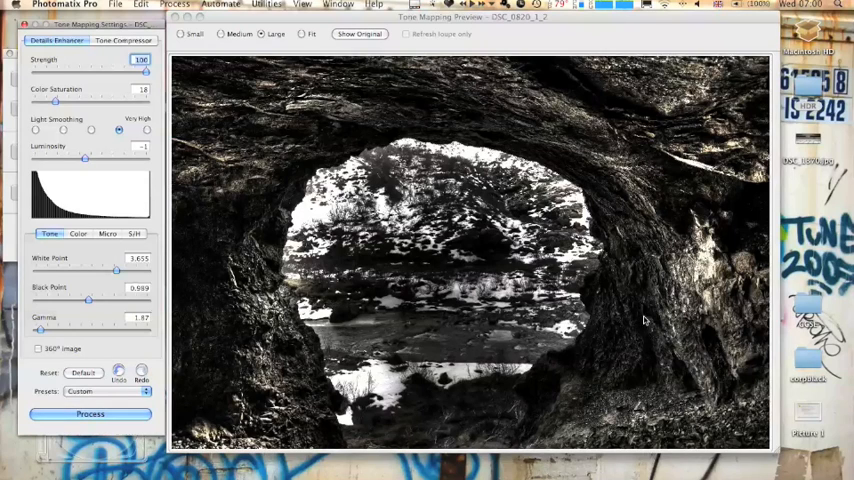
mouse_move(316, 70)
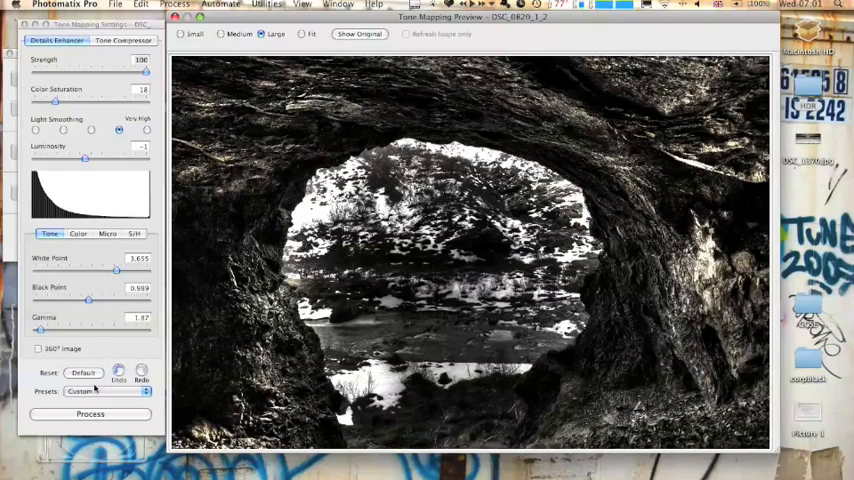
mouse_move(90, 414)
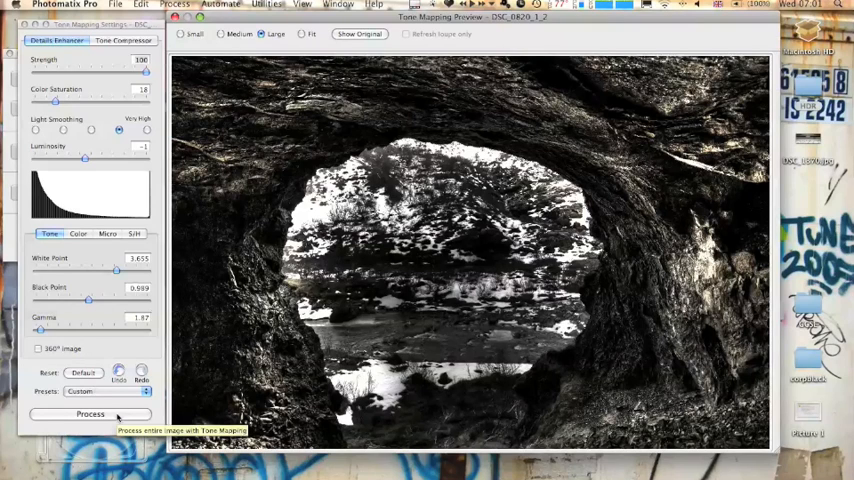
- Process the tone mapping on the full cave HDR to get the grayscale-toned result
left_click(90, 414)
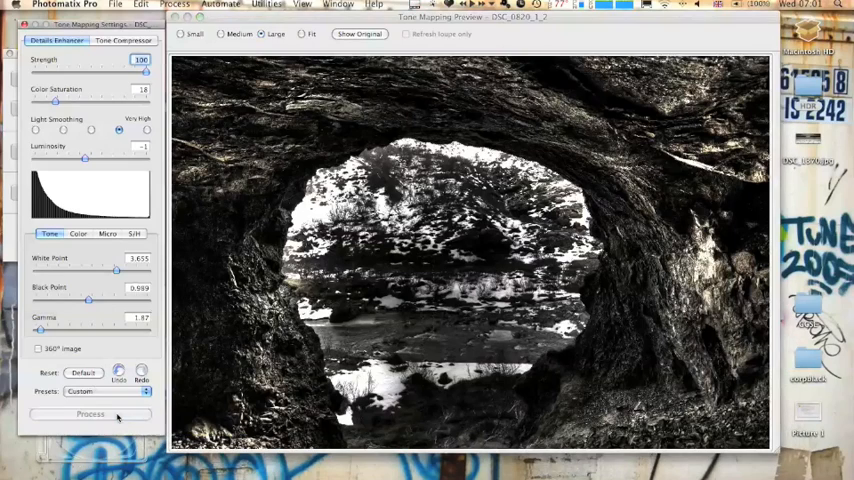
left_click(90, 414)
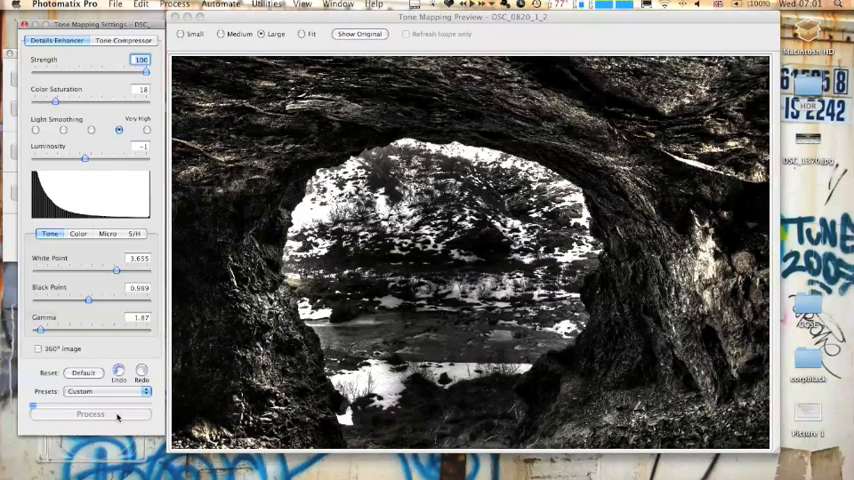
left_click(90, 414)
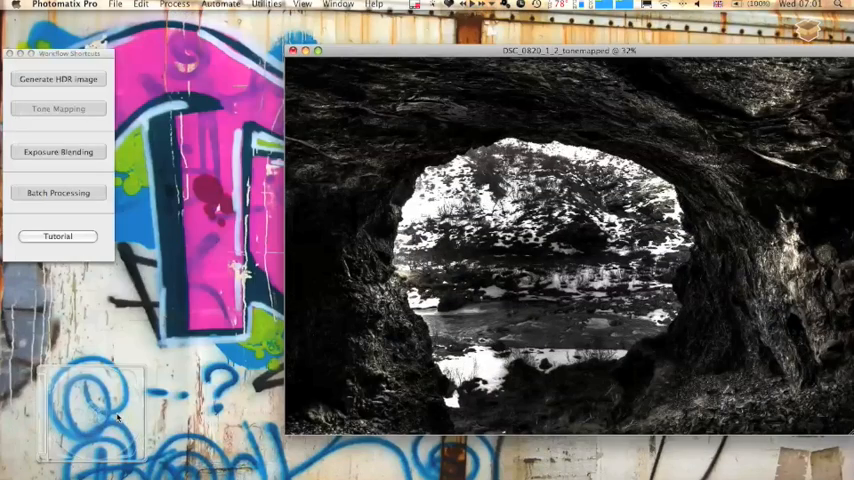
mouse_move(428, 54)
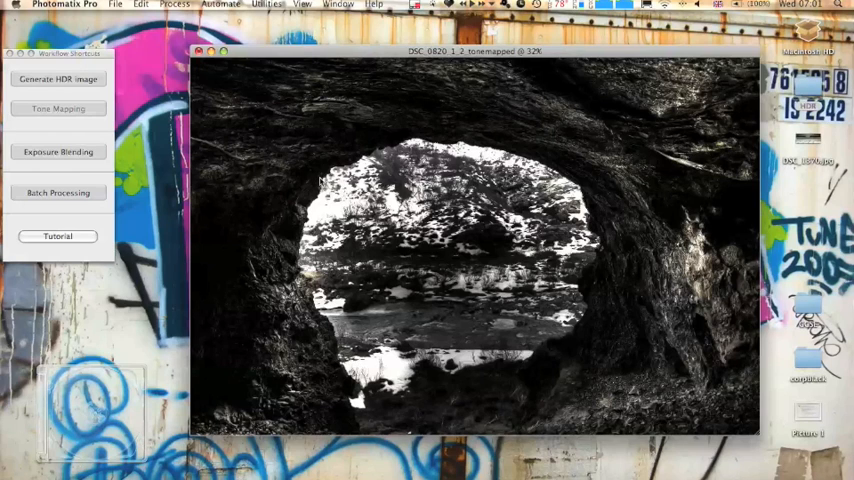
mouse_move(660, 396)
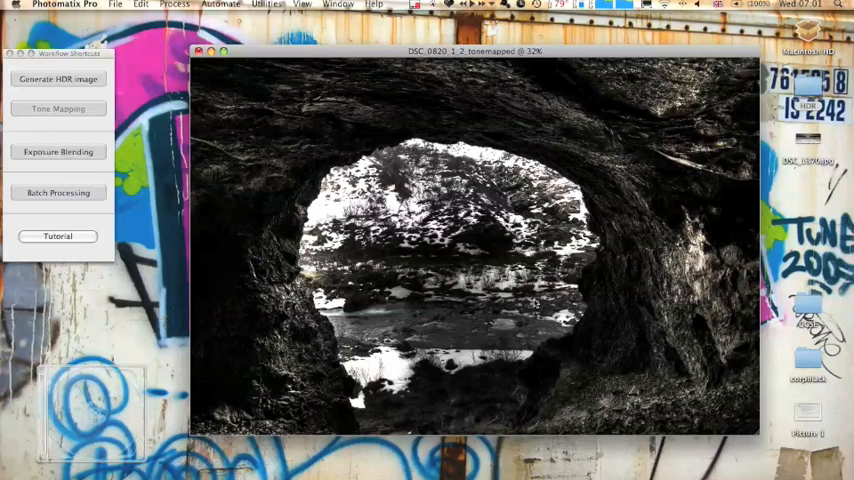
mouse_move(596, 350)
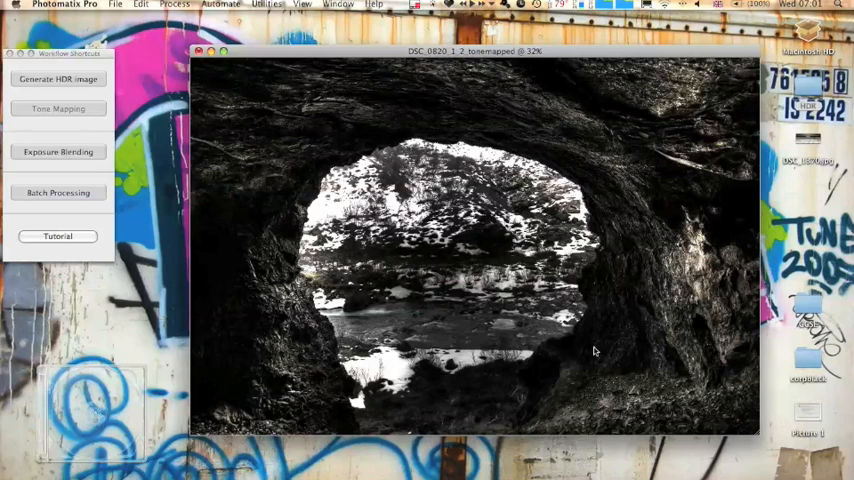
mouse_move(258, 410)
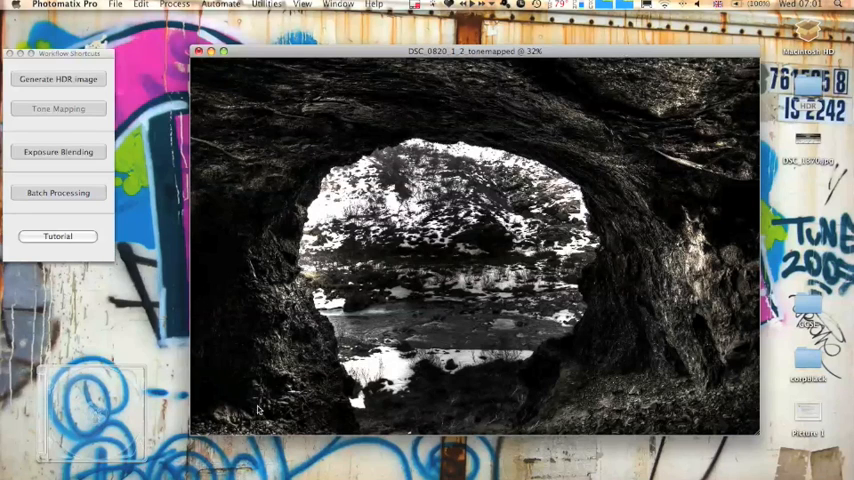